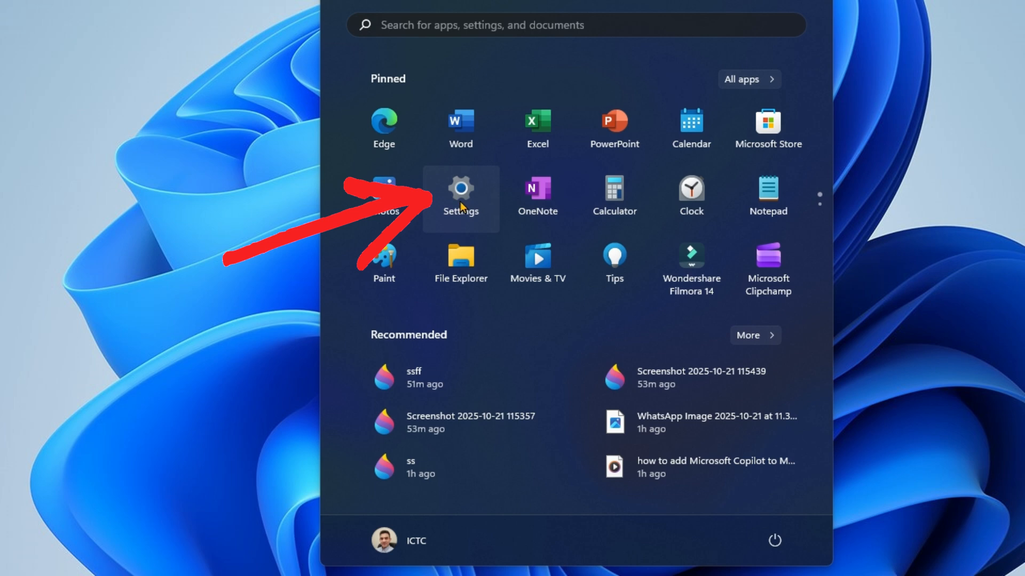
Launch Windows Settings from the Start menu.
left_click(460, 195)
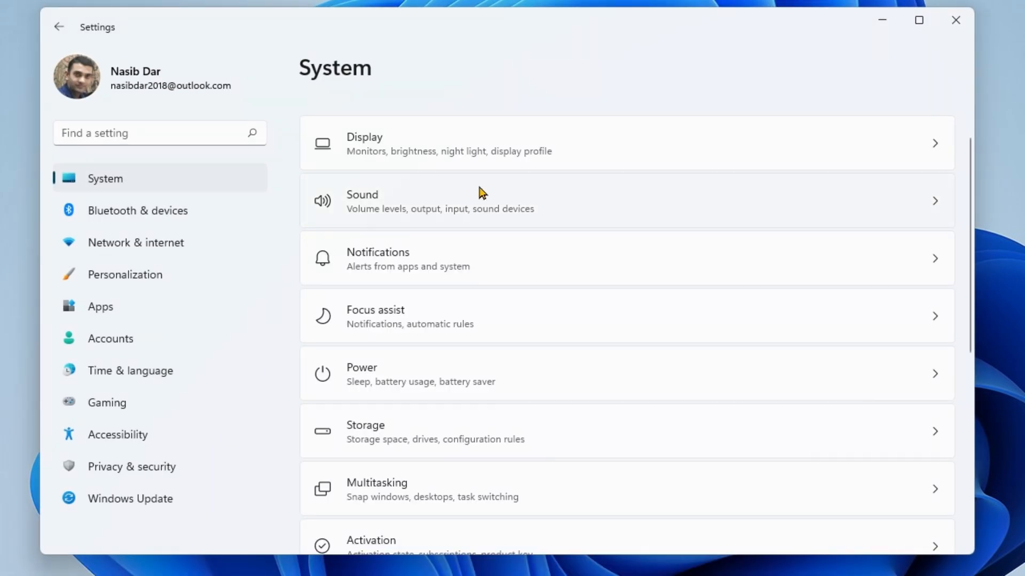
mouse_move(453, 329)
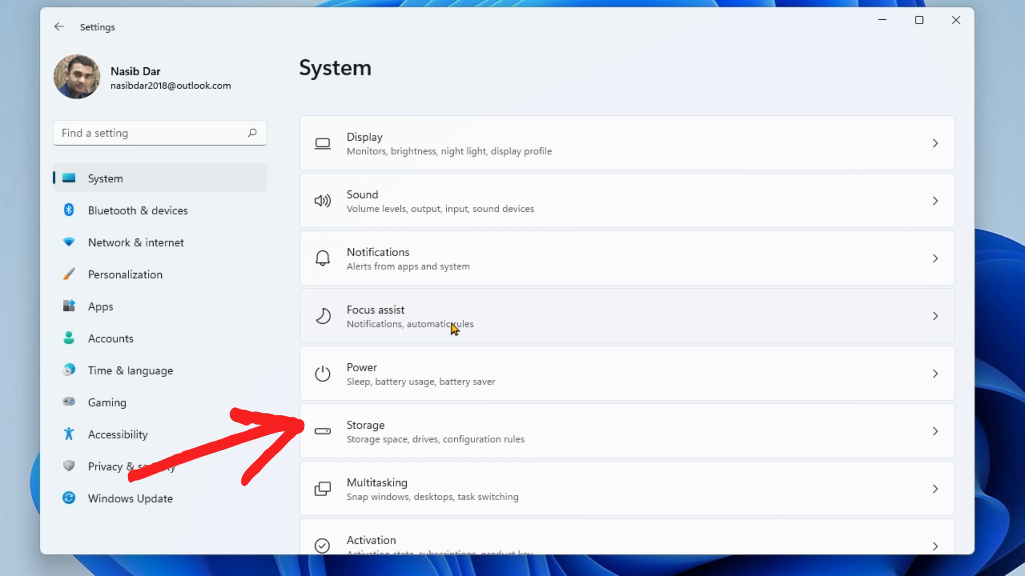
mouse_move(384, 439)
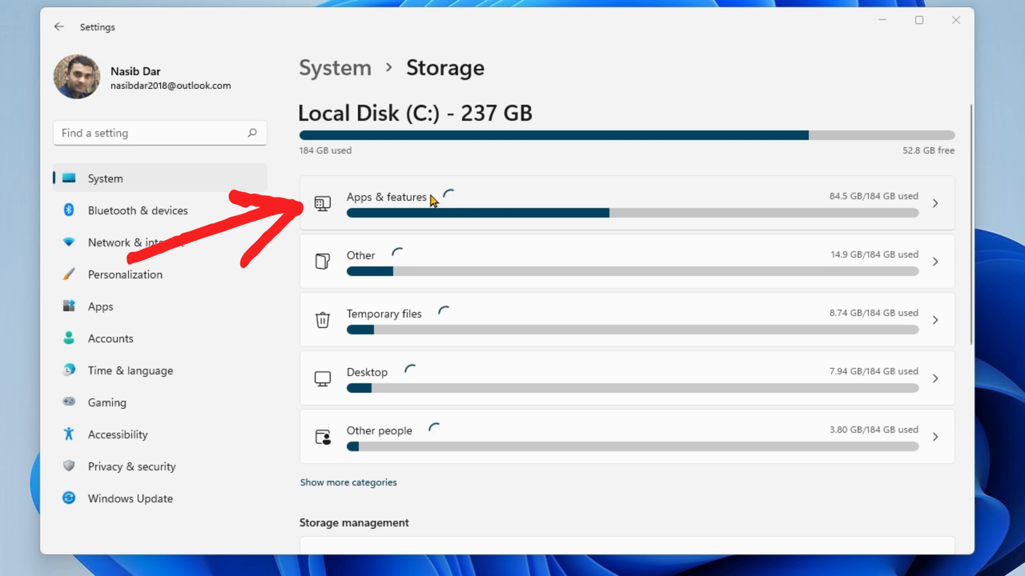
Show the Apps & features list of 95 installed apps with their sizes.
left_click(457, 198)
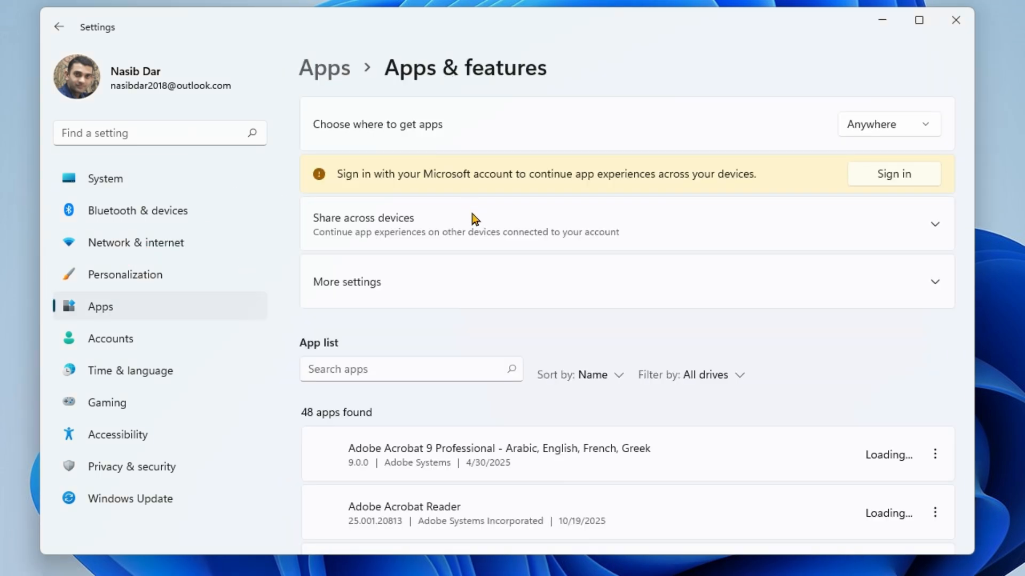
mouse_move(640, 306)
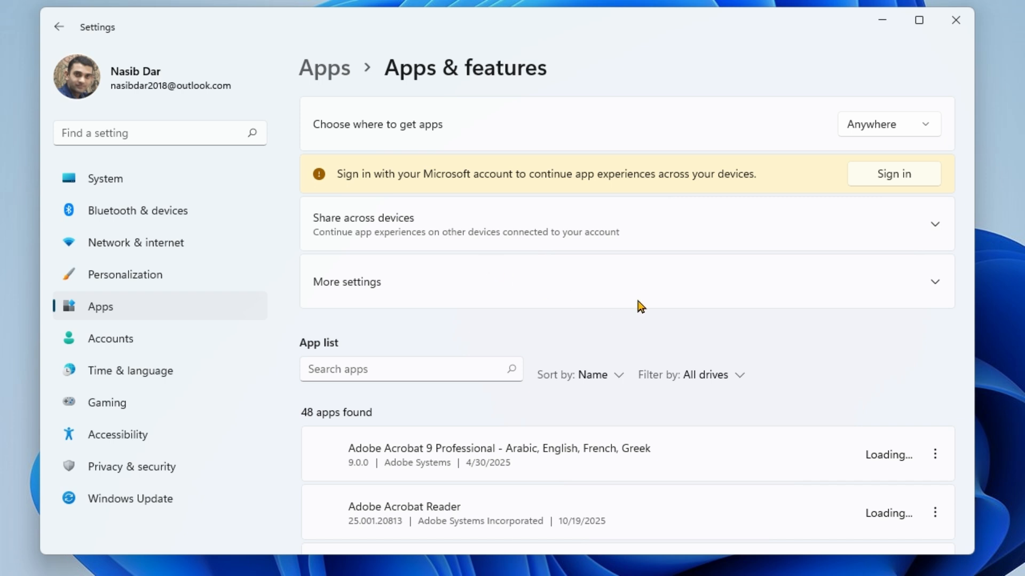
scroll("down", 3)
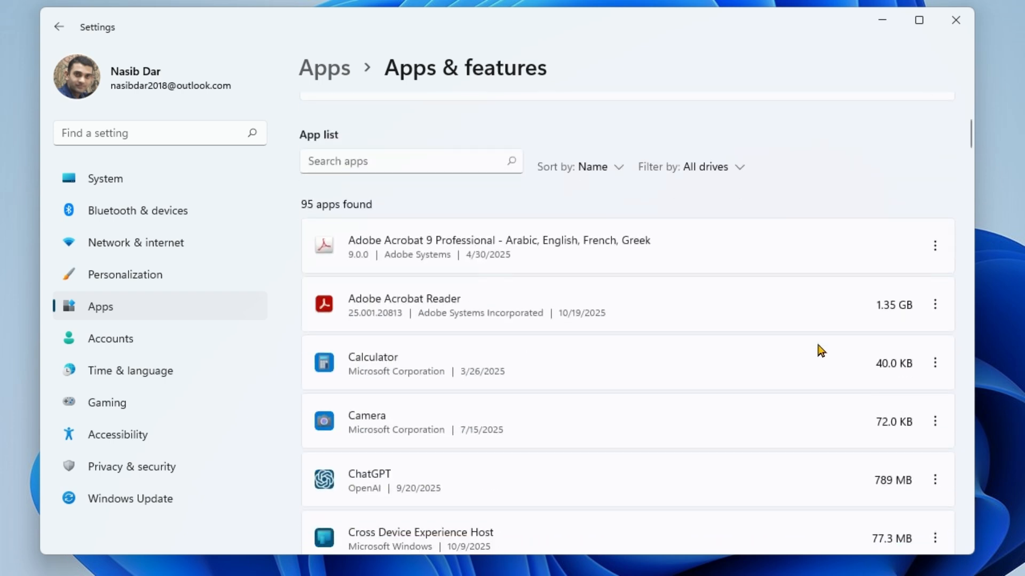
mouse_move(582, 282)
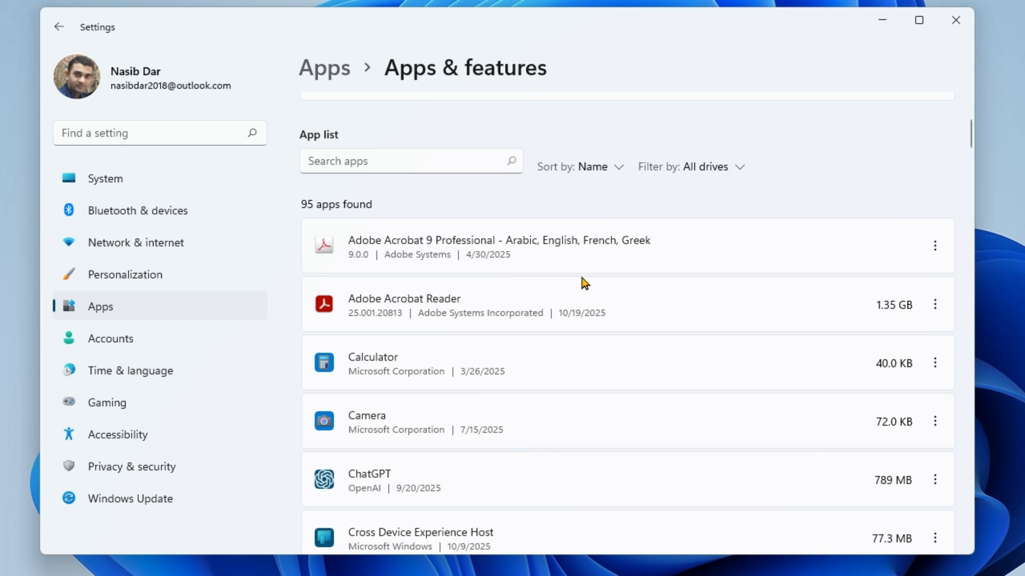
mouse_move(623, 181)
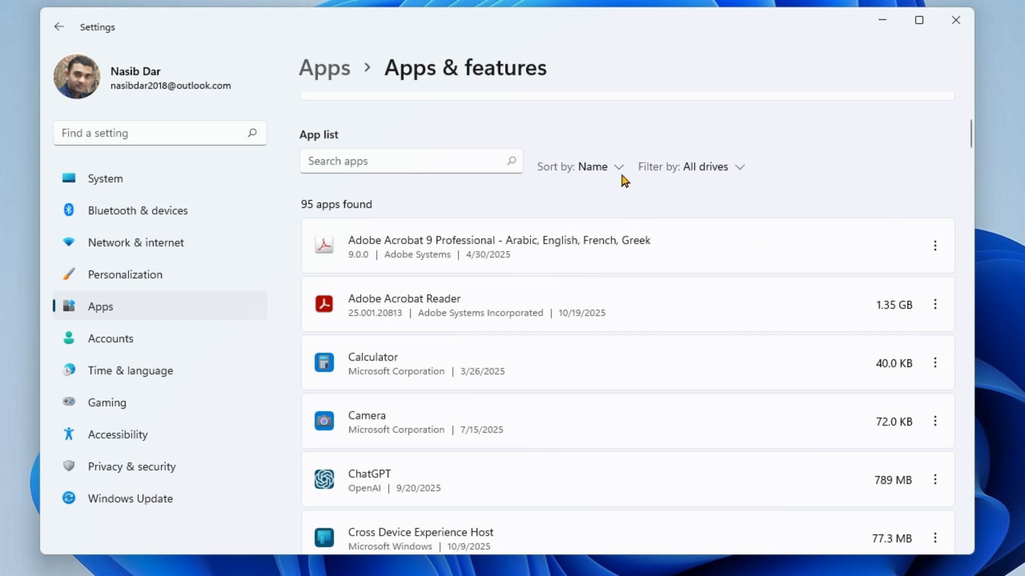
mouse_move(659, 177)
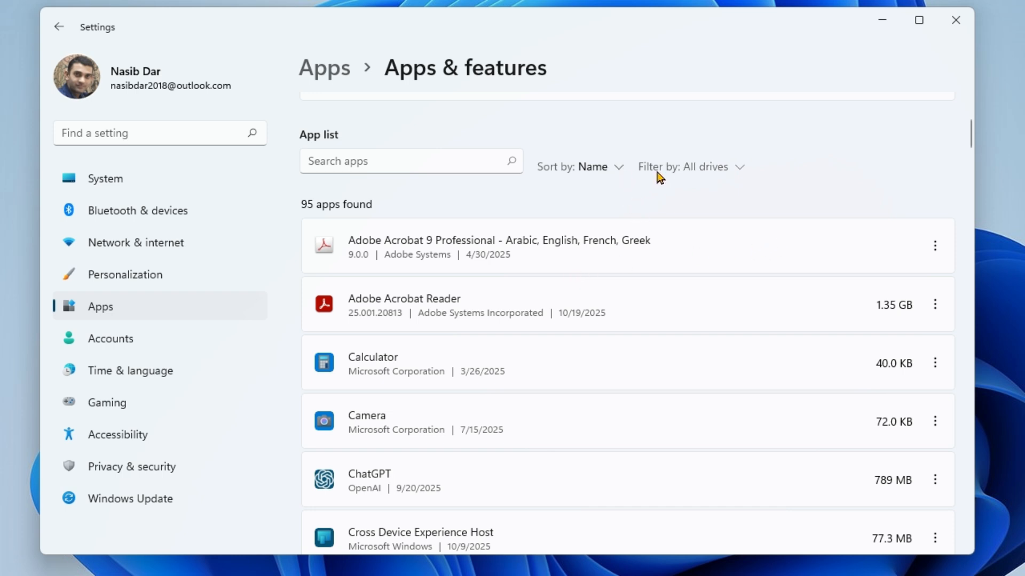
mouse_move(732, 177)
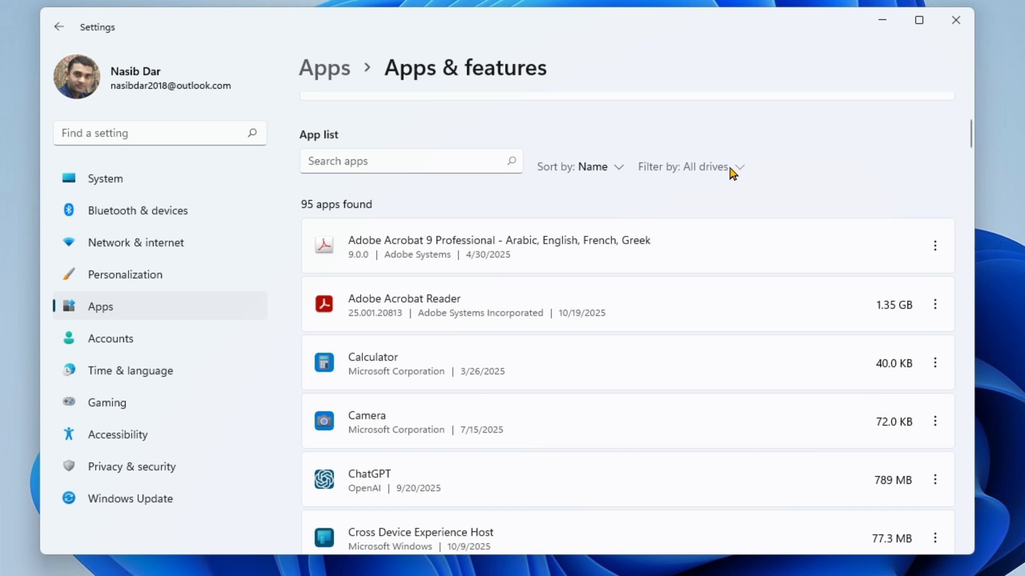
Sort the installed apps by Size, putting Microsoft Clipchamp first at 16.1 GB.
left_click(729, 171)
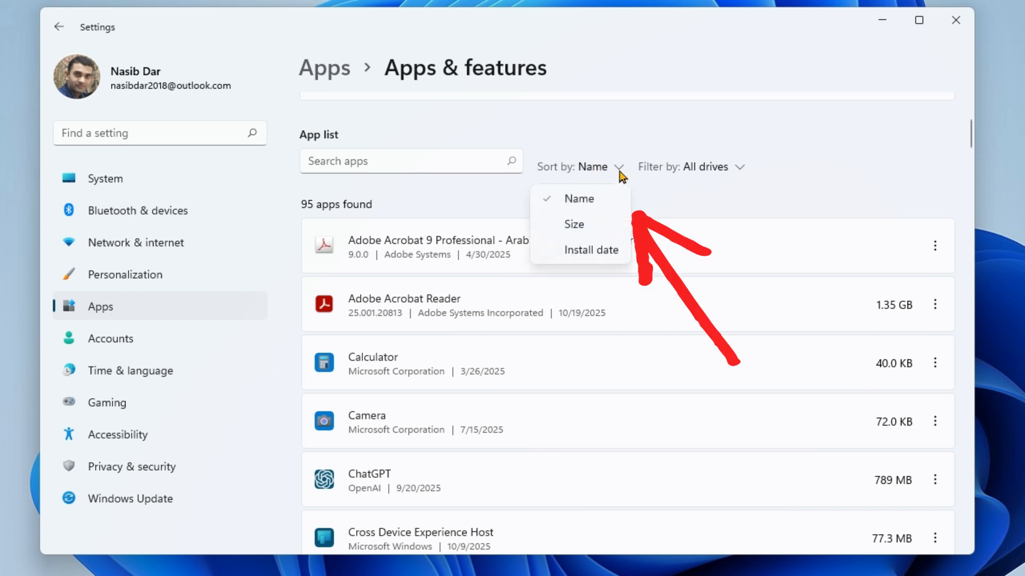
left_click(573, 224)
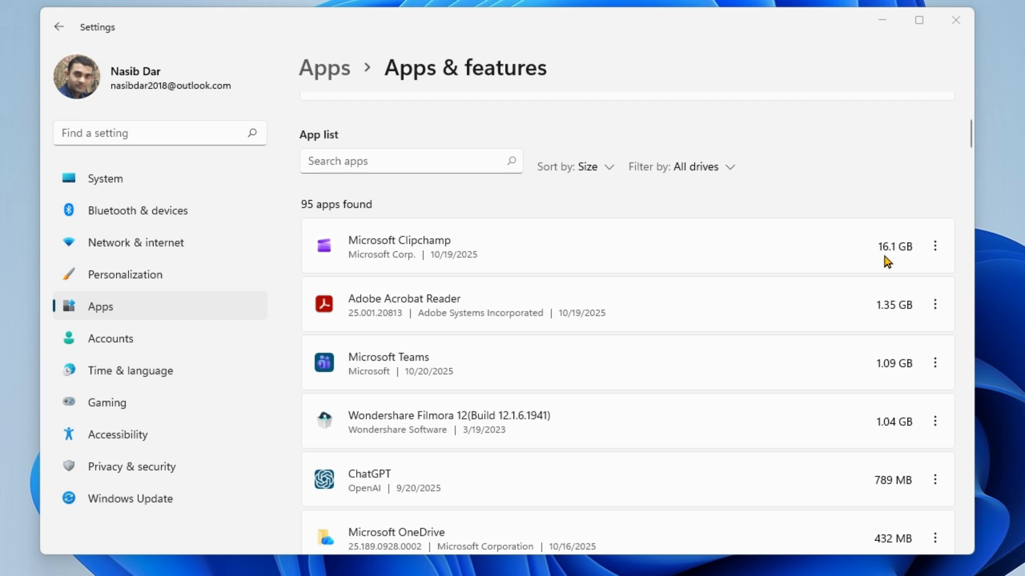
mouse_move(731, 290)
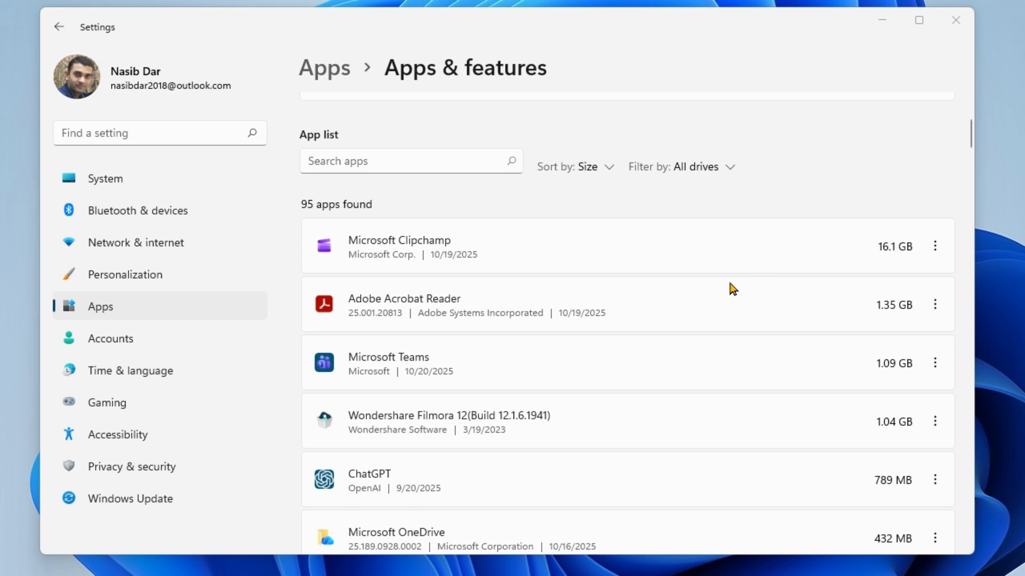
mouse_move(755, 294)
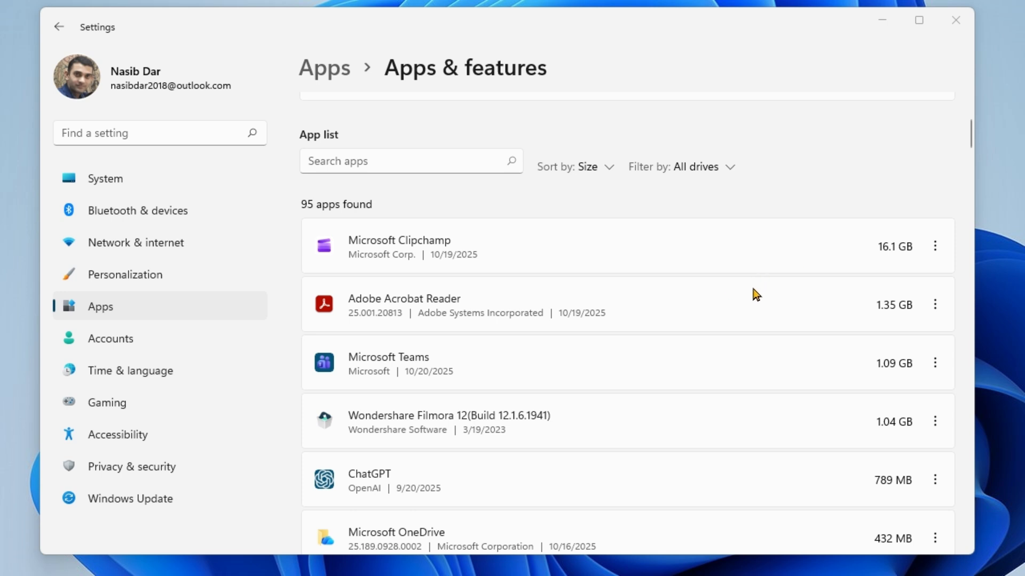
mouse_move(752, 296)
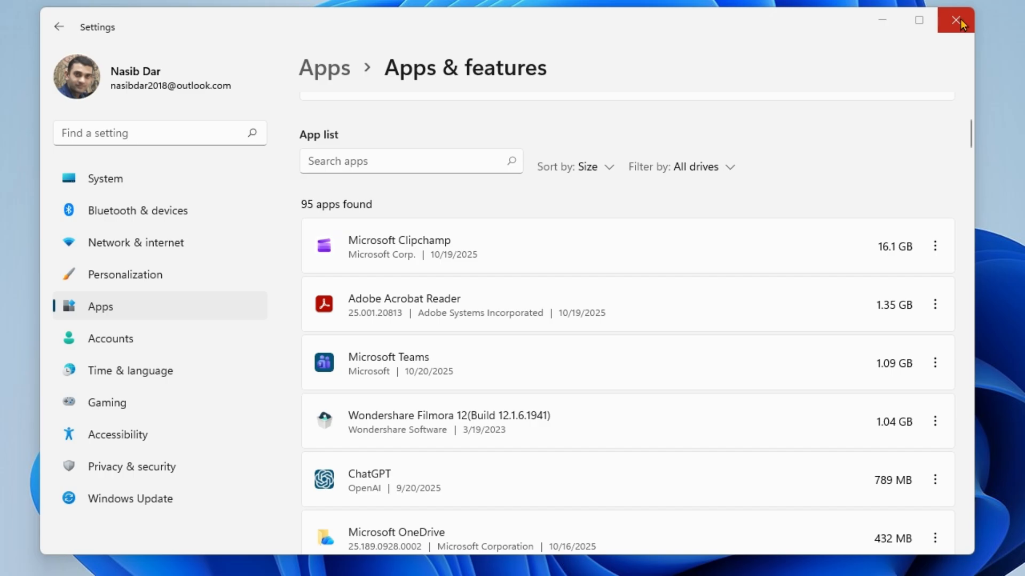
Switch from Settings to the Clipchamp home screen and show the account menu.
left_click(955, 20)
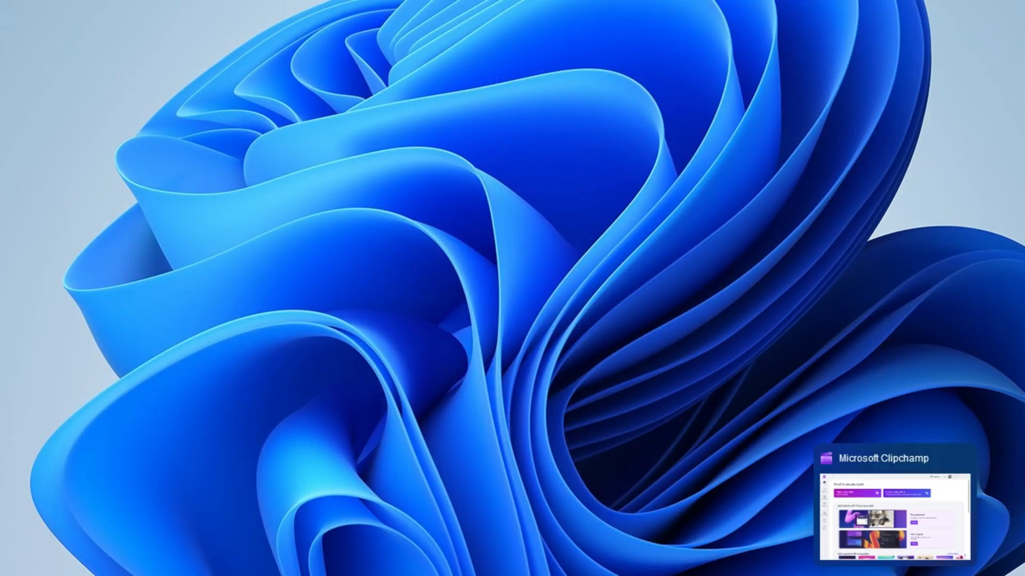
left_click(882, 510)
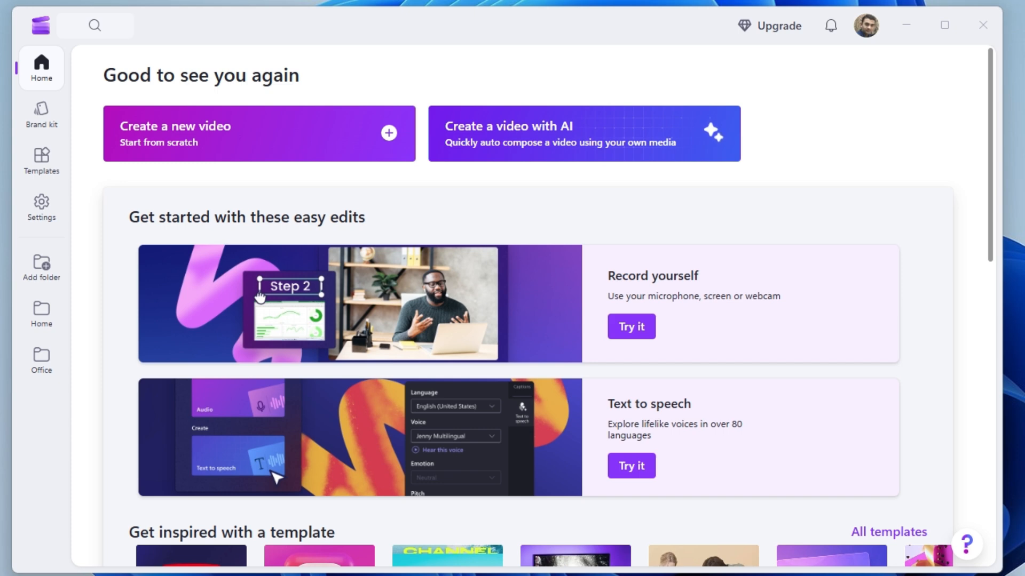
mouse_move(892, 87)
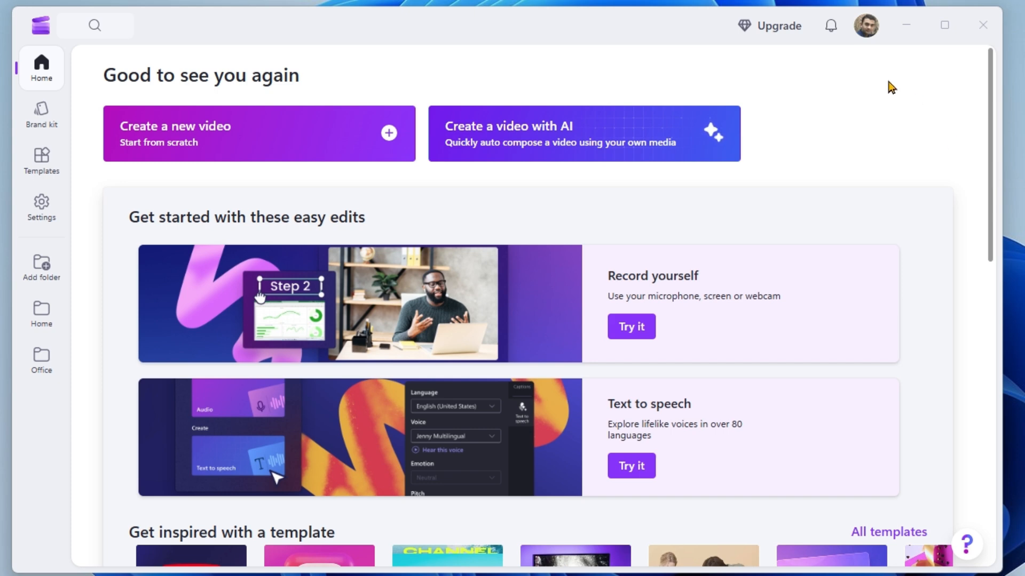
mouse_move(887, 81)
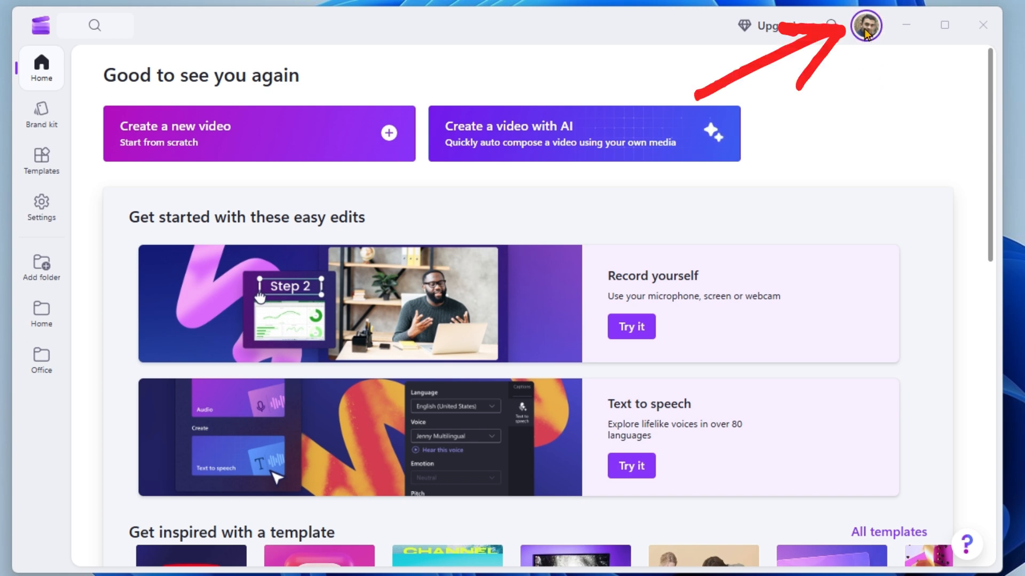
left_click(864, 26)
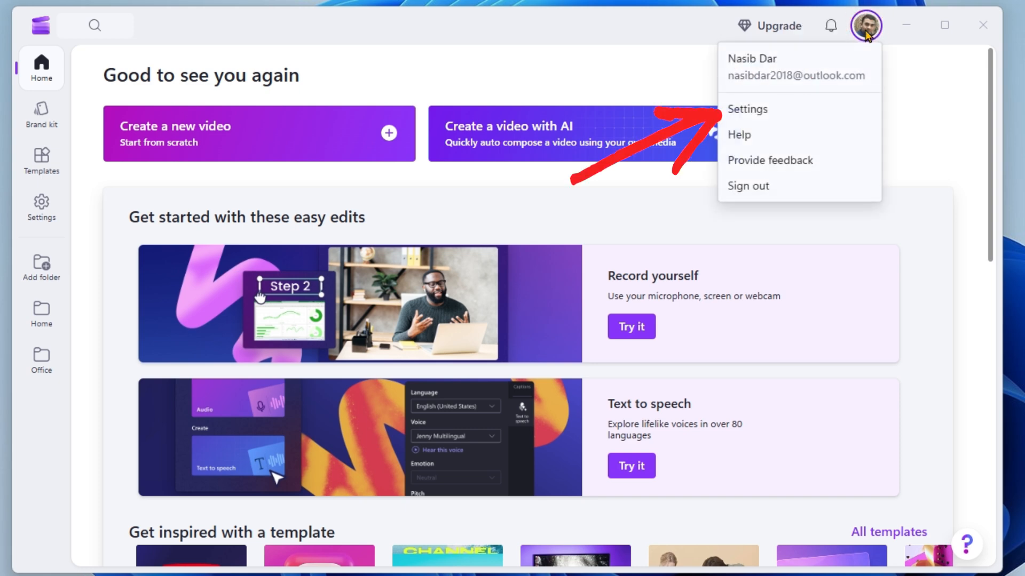
mouse_move(807, 128)
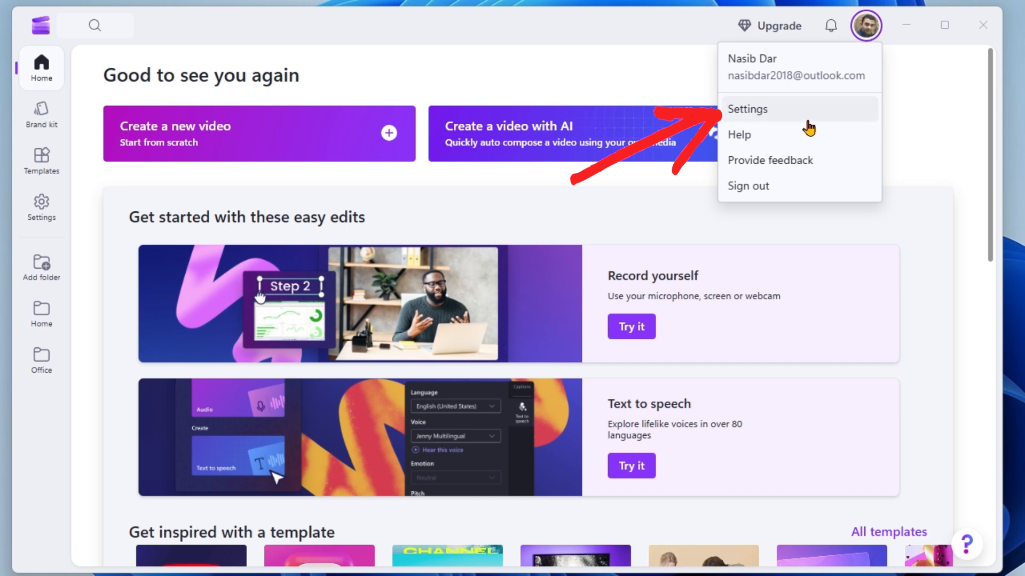
mouse_move(800, 114)
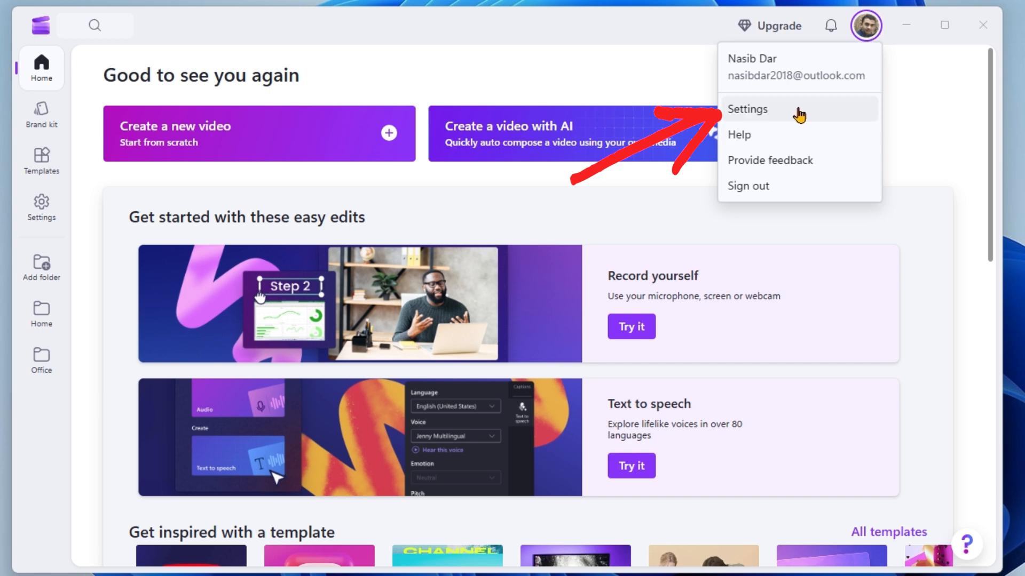
left_click(748, 108)
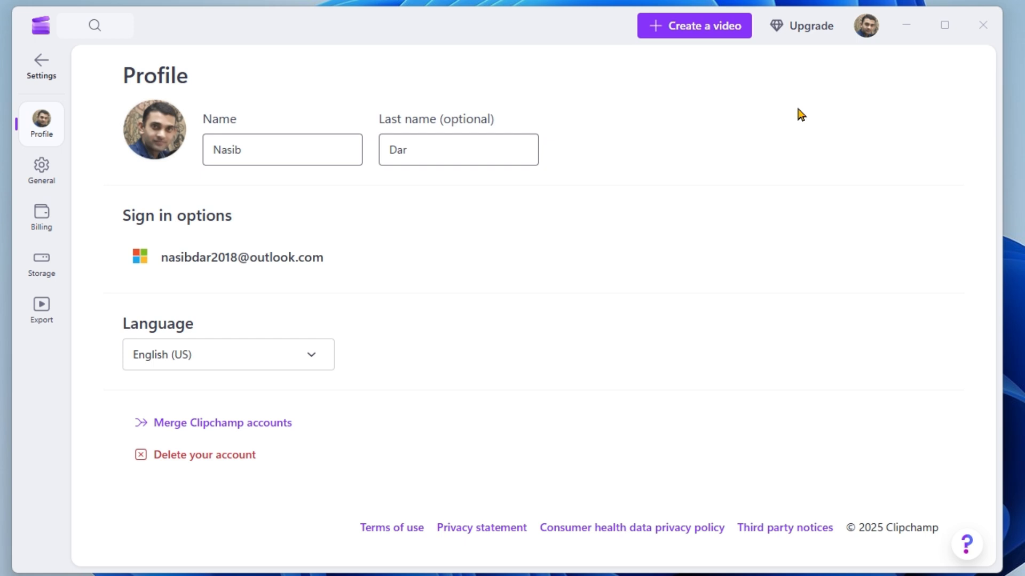
mouse_move(682, 281)
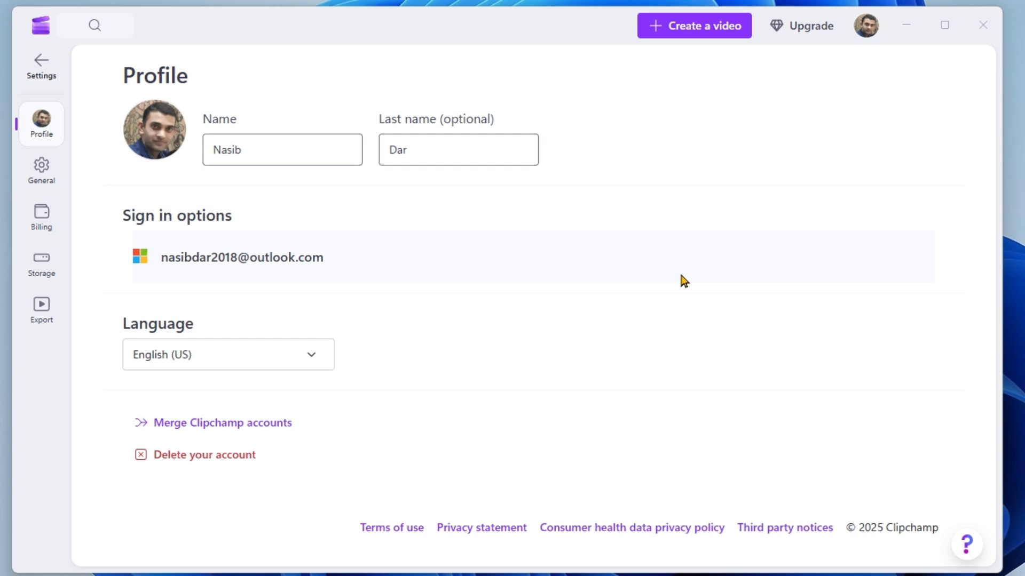
mouse_move(41, 262)
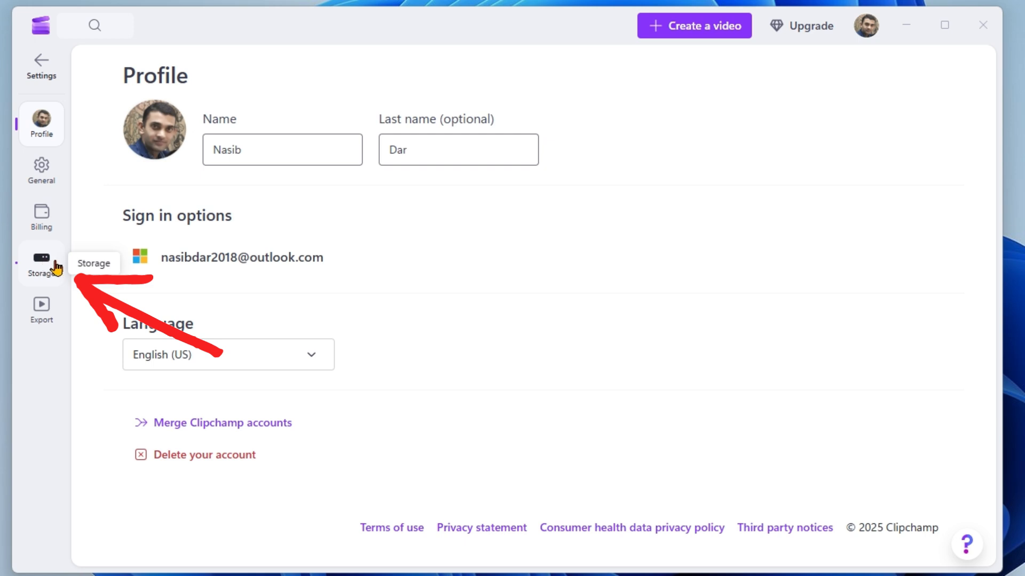
left_click(40, 263)
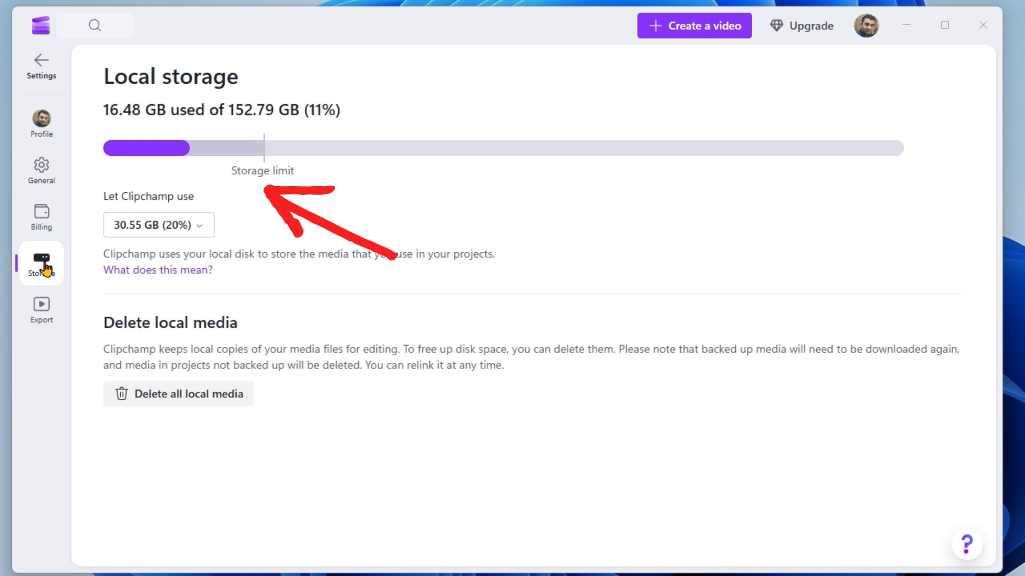
mouse_move(384, 237)
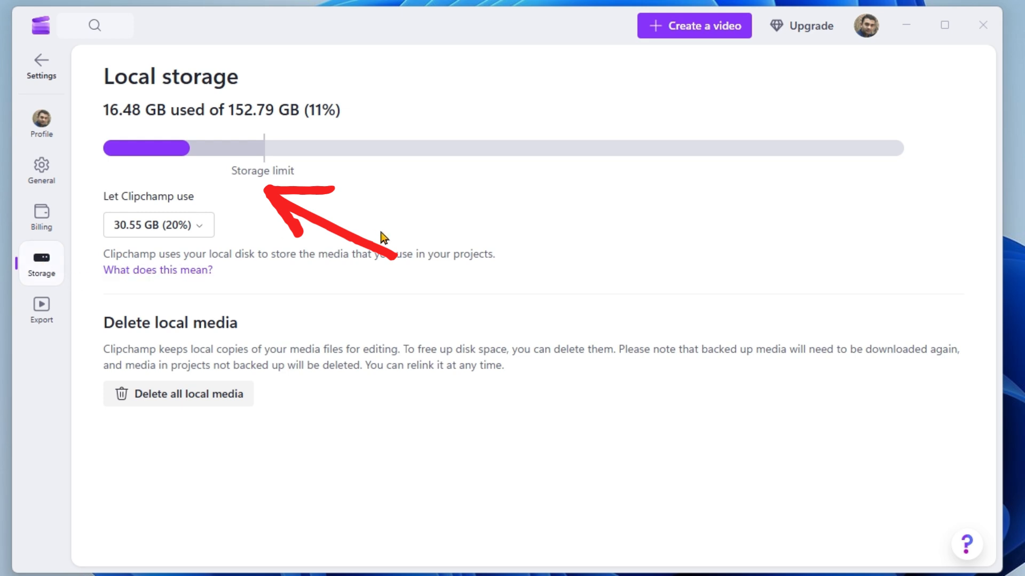
mouse_move(583, 258)
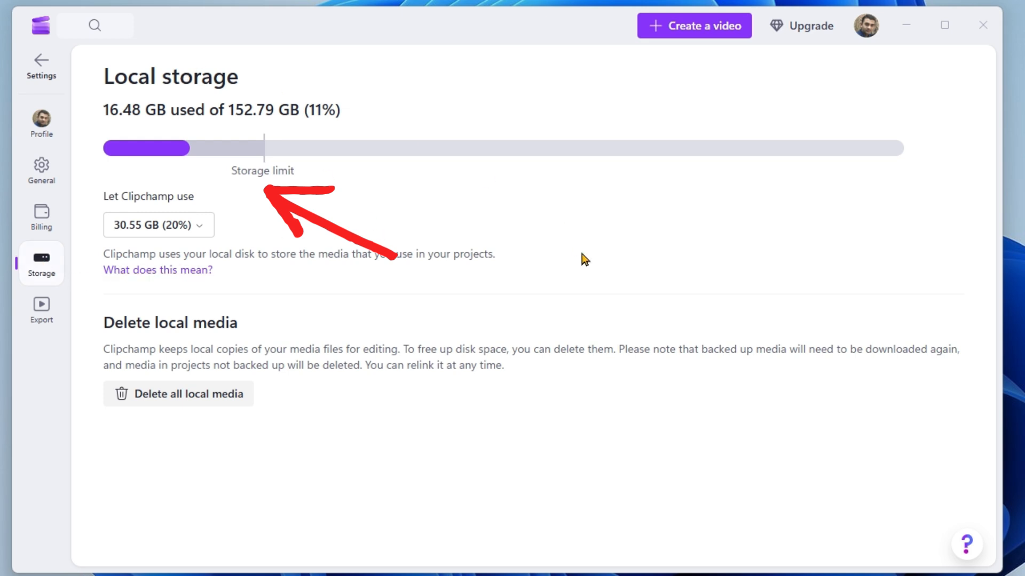
mouse_move(498, 268)
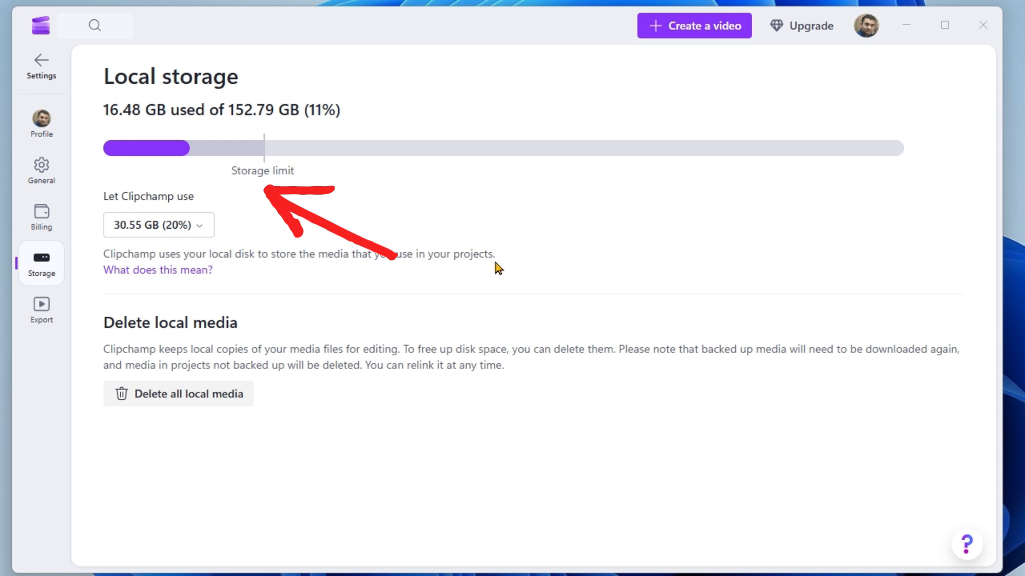
mouse_move(180, 219)
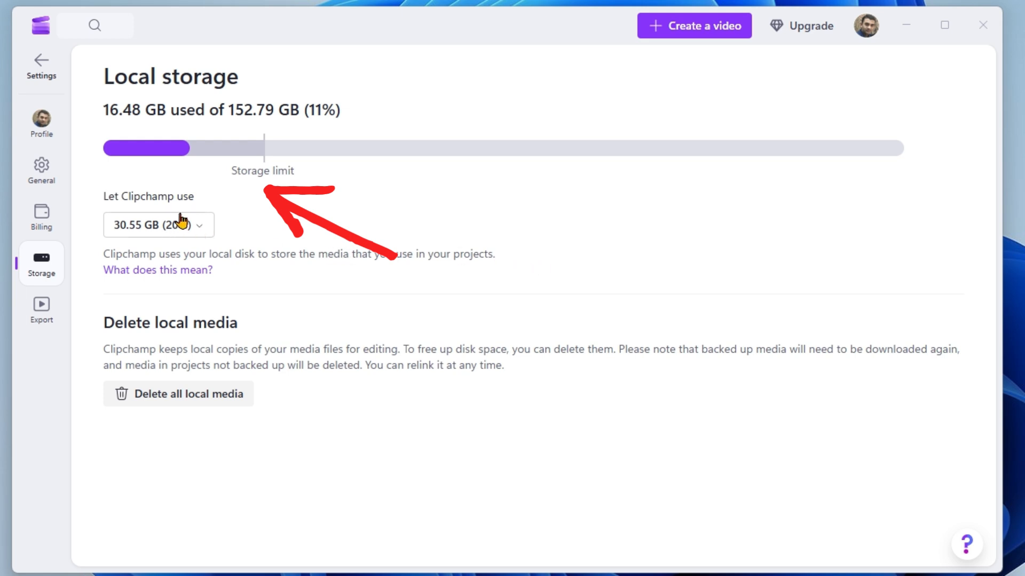
mouse_move(188, 241)
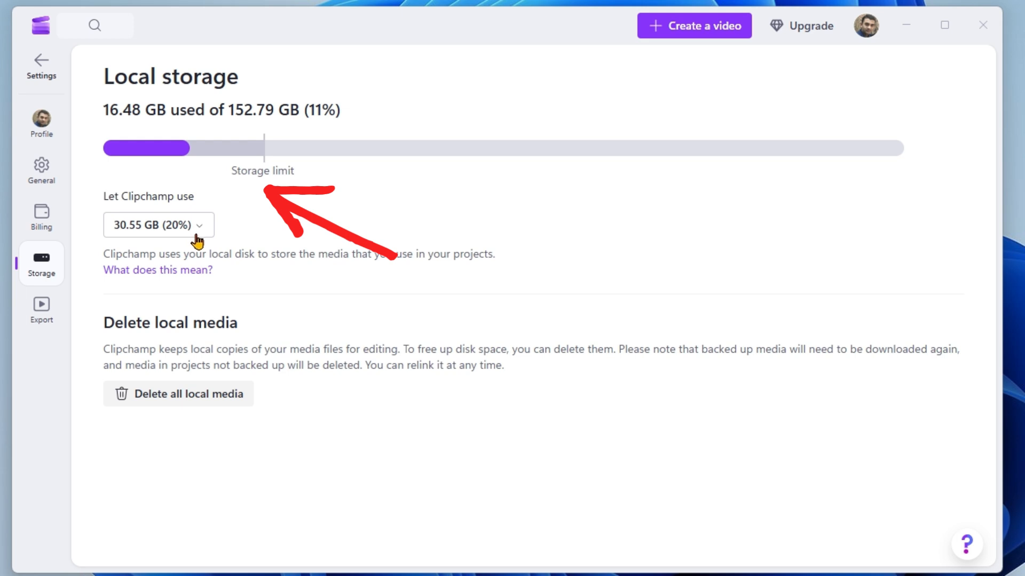
mouse_move(168, 357)
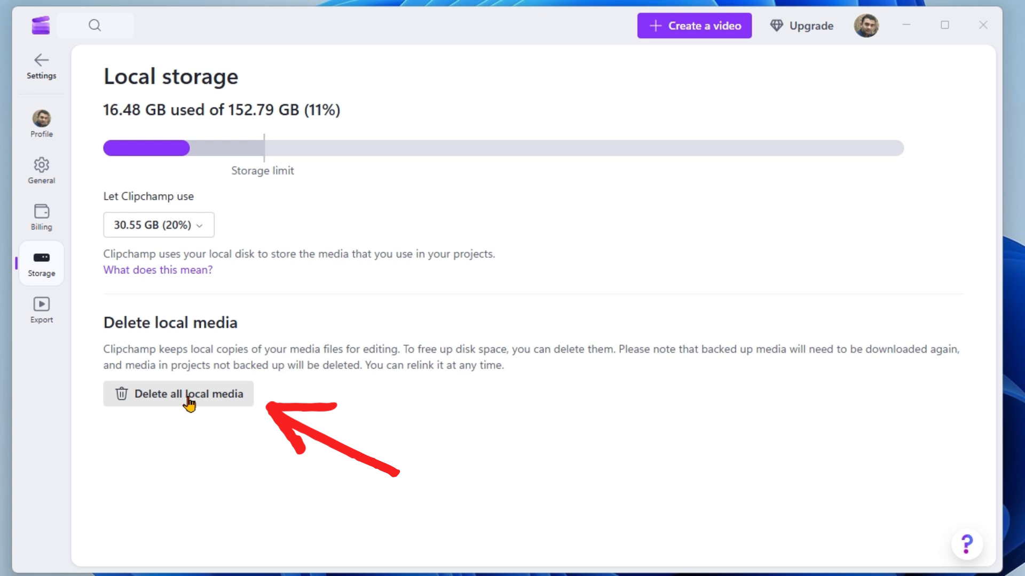
mouse_move(180, 404)
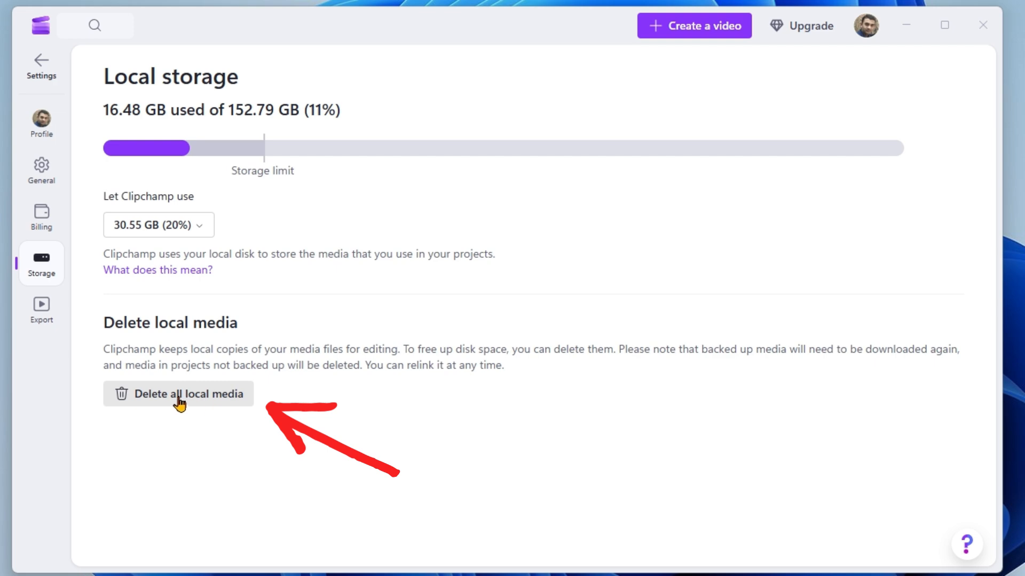
Delete all Clipchamp local media and confirm, leaving 0 B used of 152.79 GB.
left_click(178, 393)
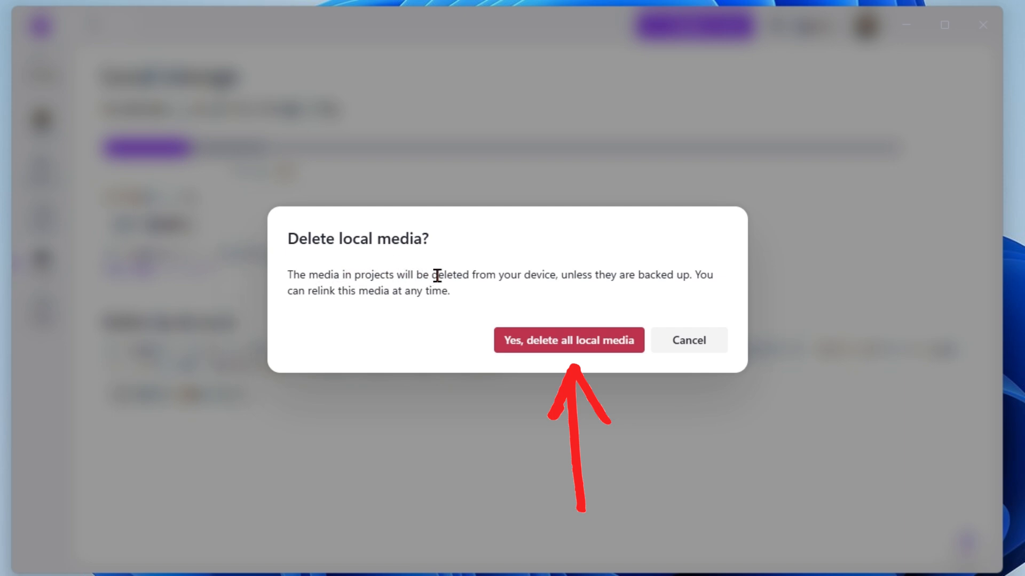
mouse_move(290, 283)
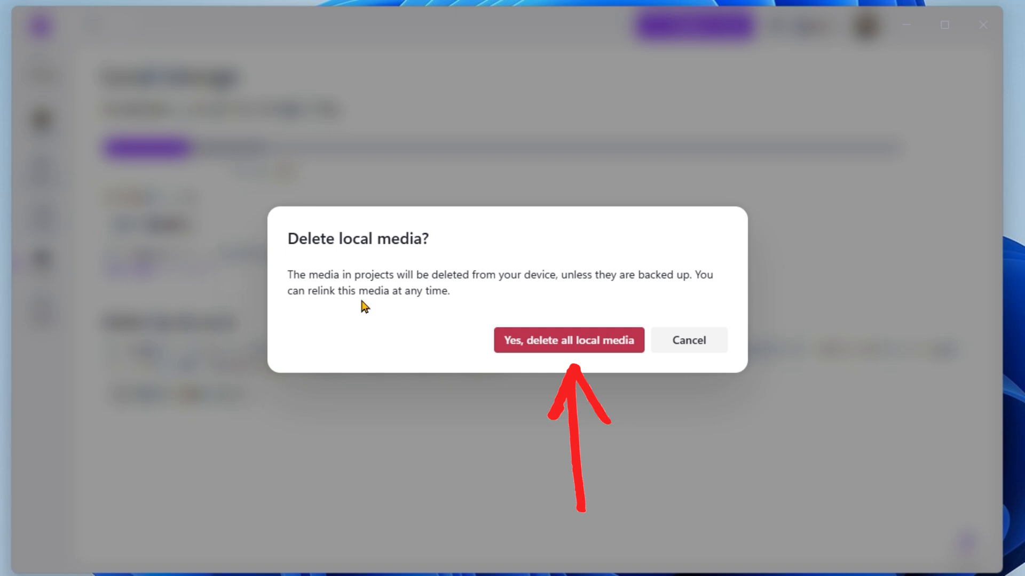
mouse_move(511, 294)
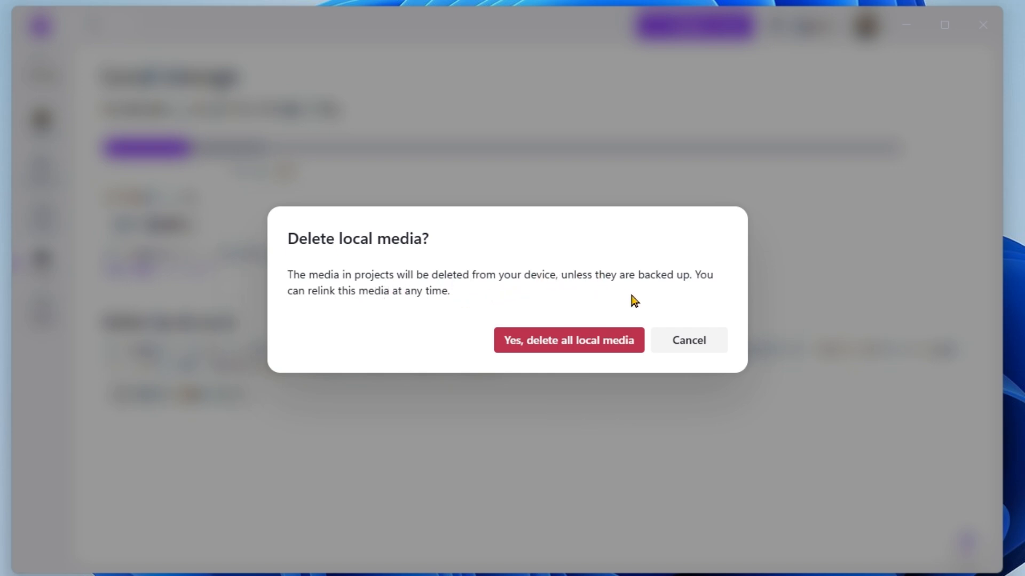
mouse_move(532, 359)
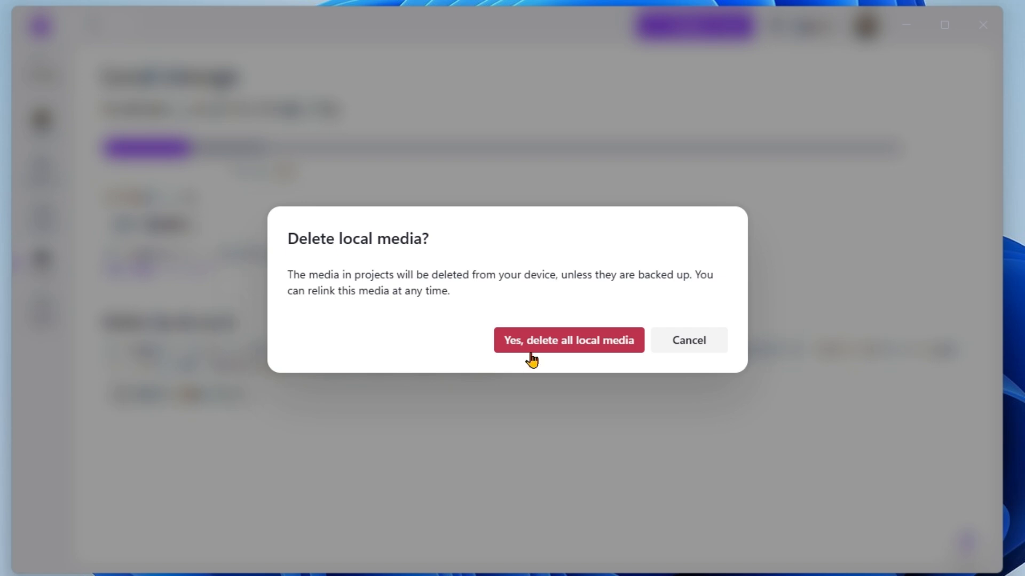
mouse_move(553, 352)
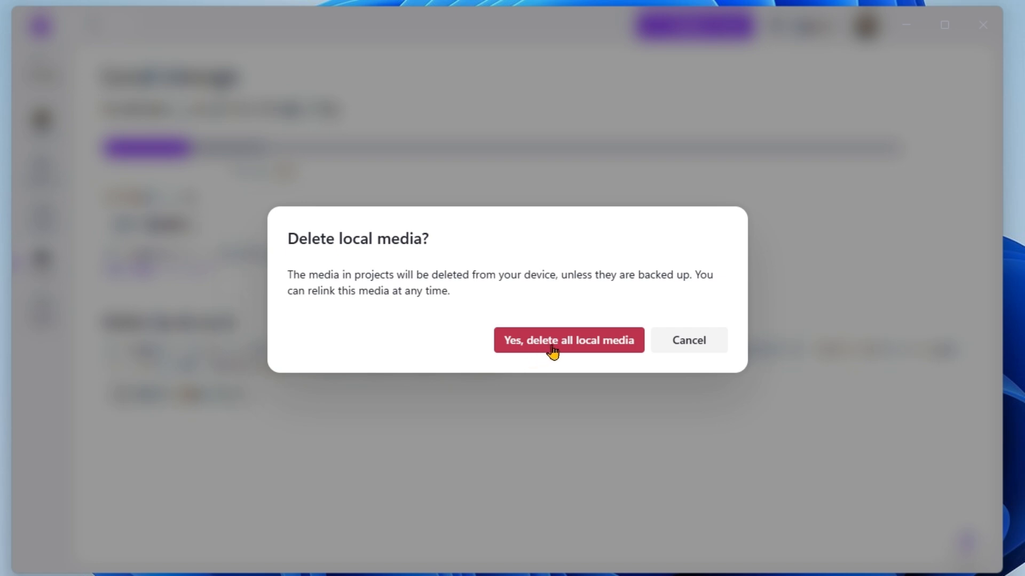
mouse_move(608, 355)
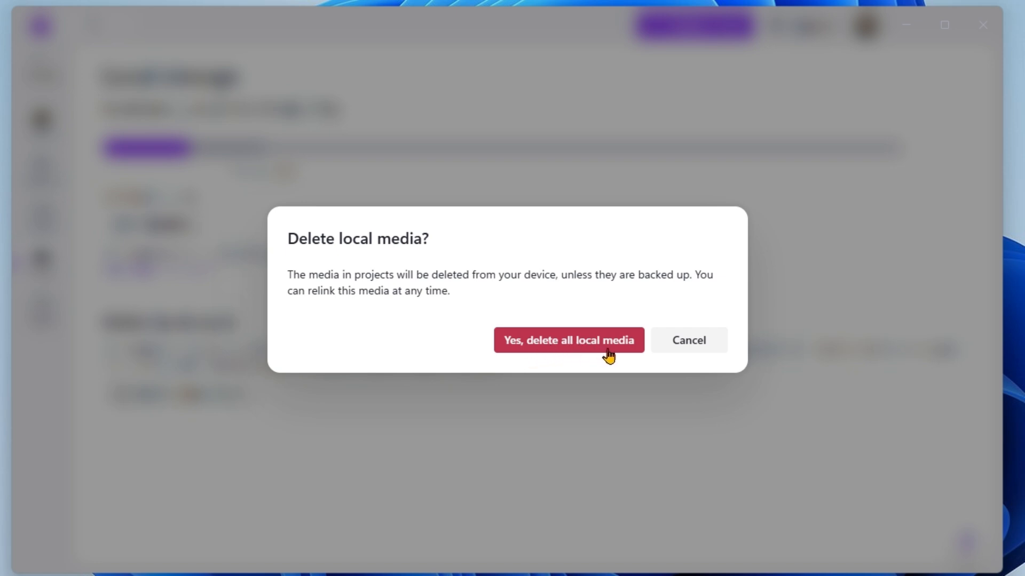
left_click(568, 340)
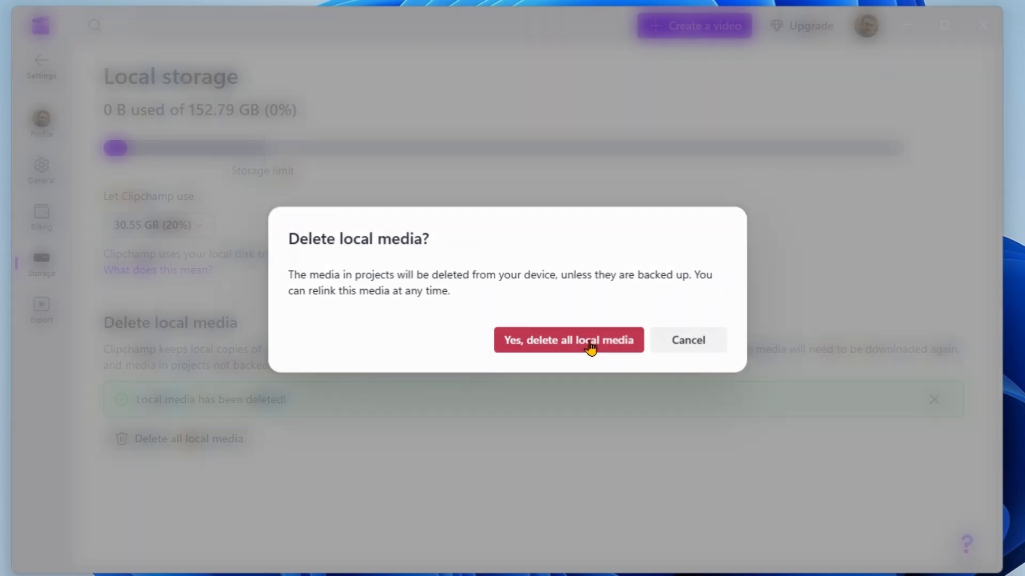
left_click(568, 340)
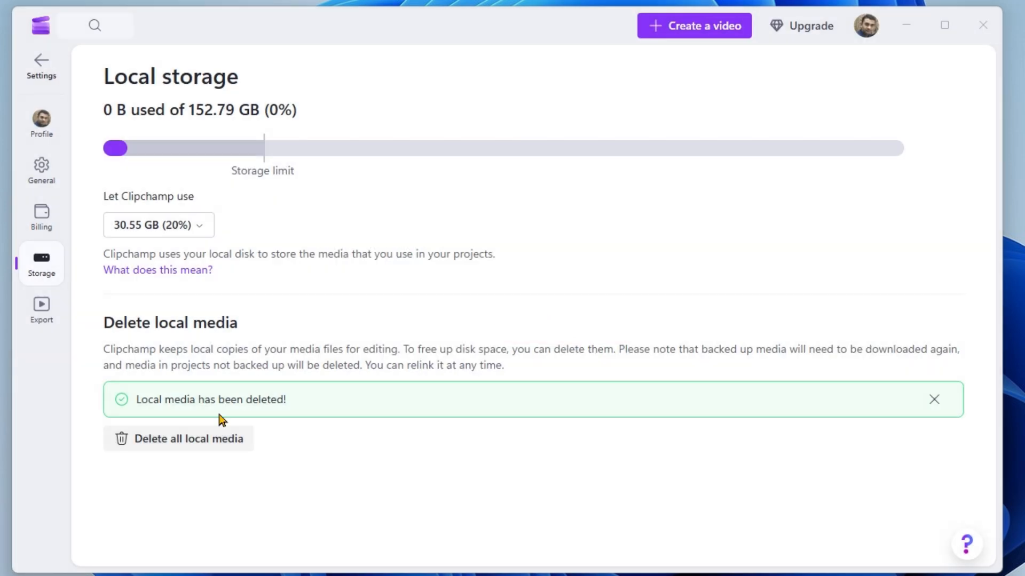
double_click(154, 399)
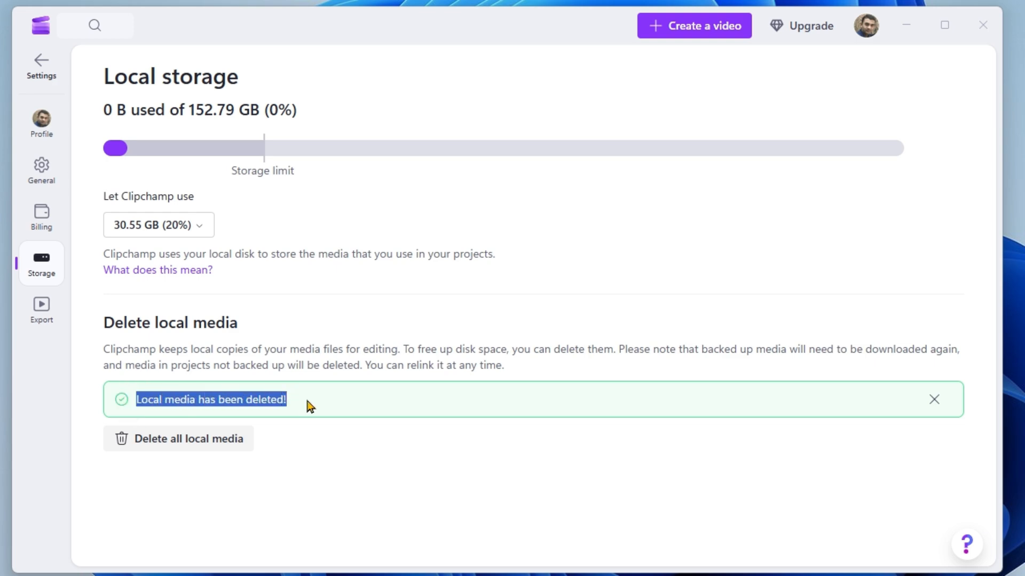
left_click(981, 25)
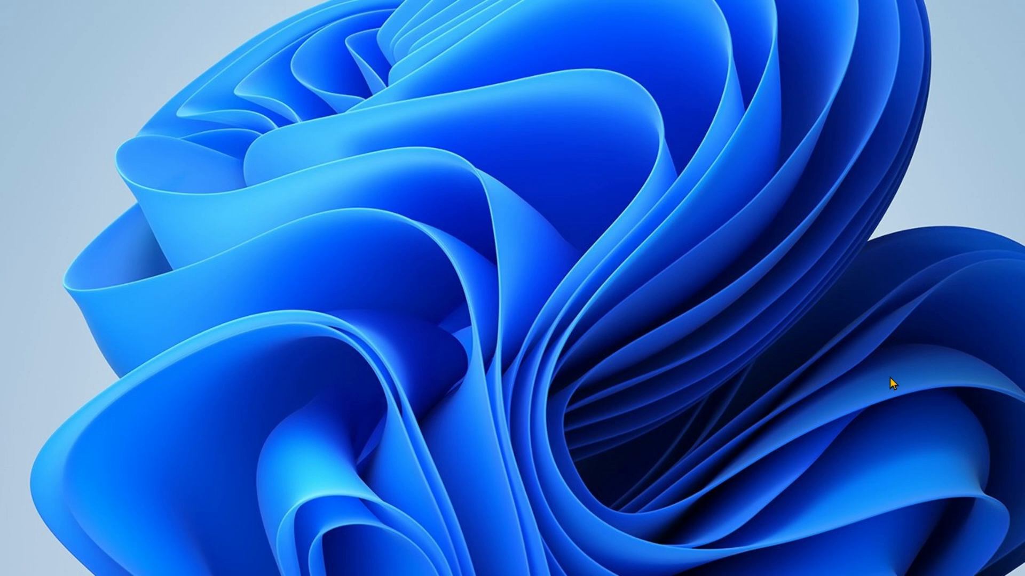
mouse_move(777, 557)
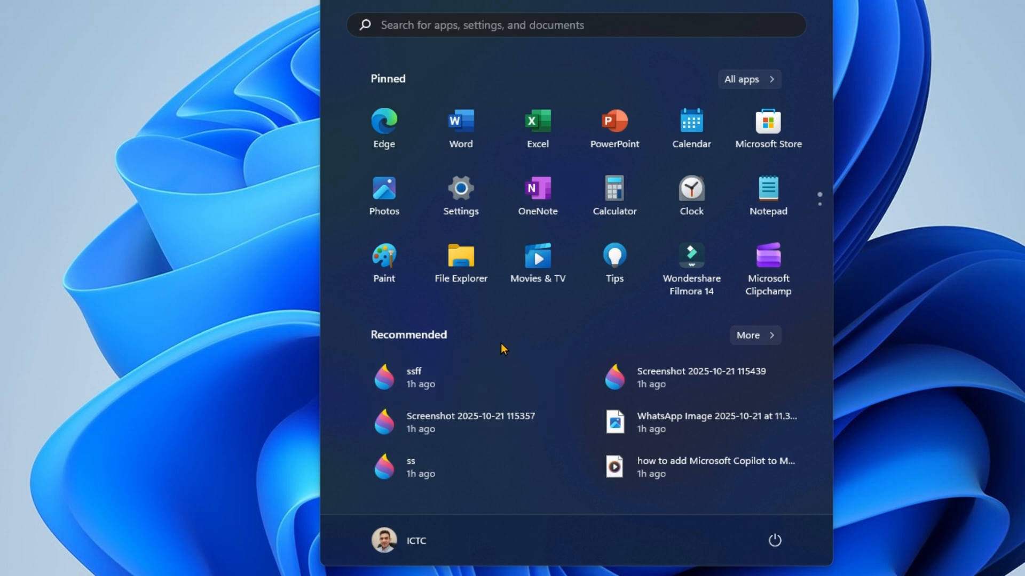
Reopen Windows Settings from the pinned Start menu app.
left_click(460, 189)
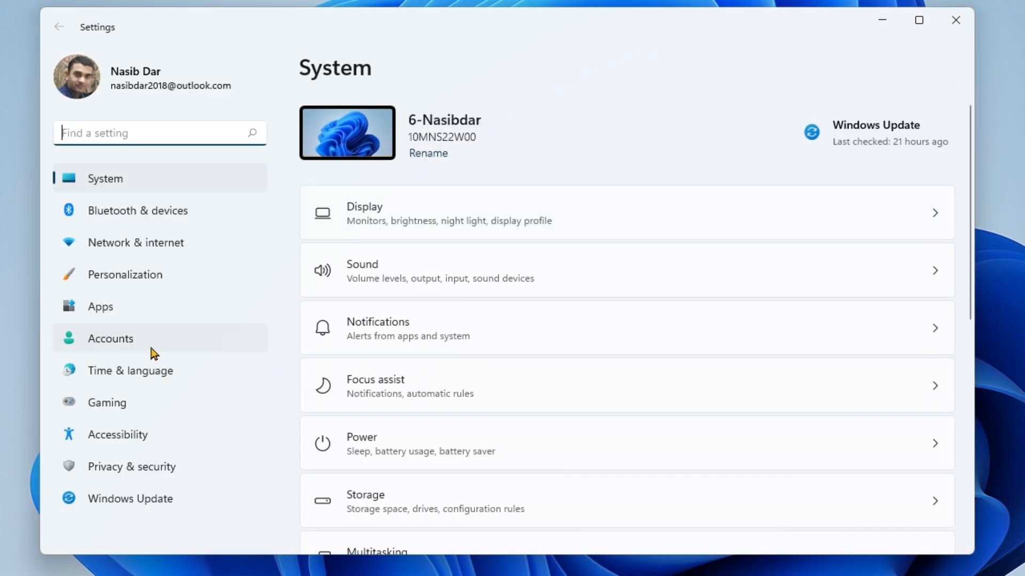
mouse_move(456, 453)
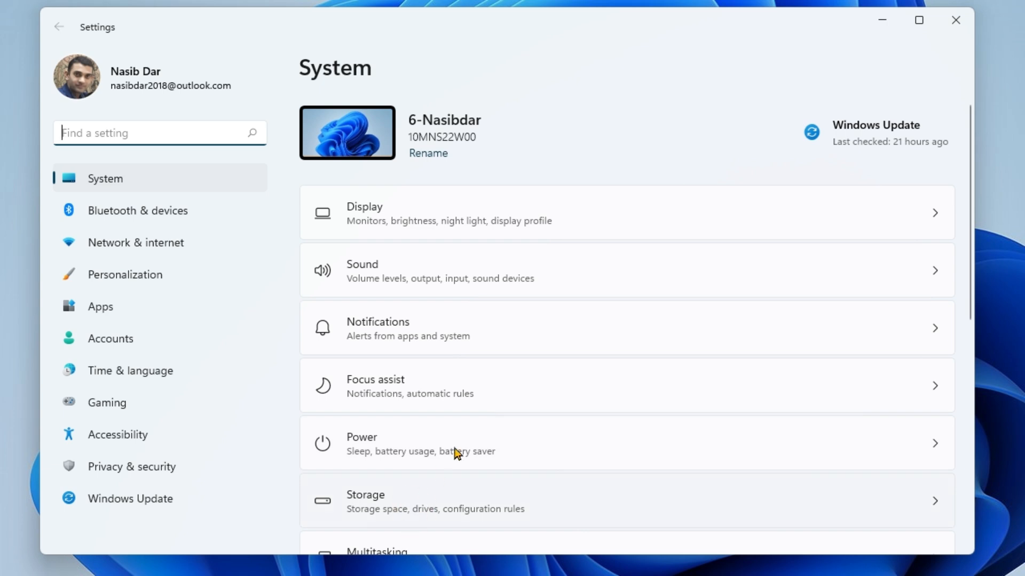
Return to the Apps & features list of 95 apps sorted by name.
left_click(435, 500)
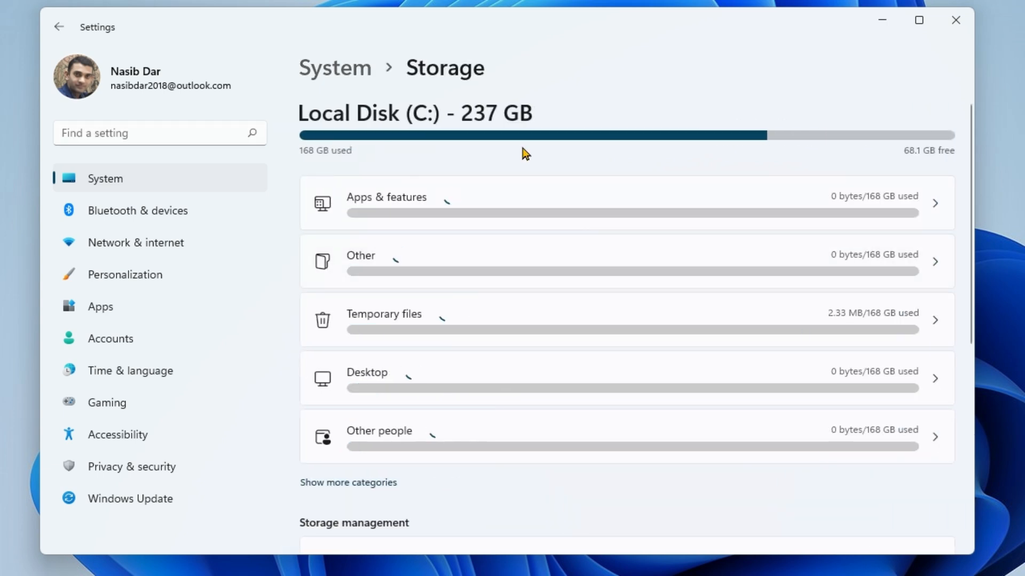
mouse_move(440, 199)
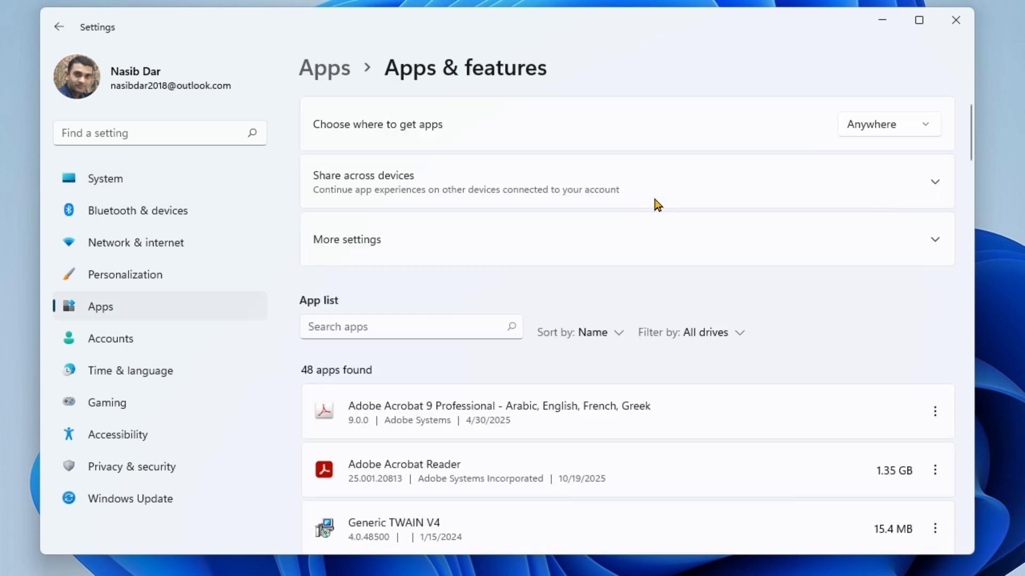
scroll("down", 3)
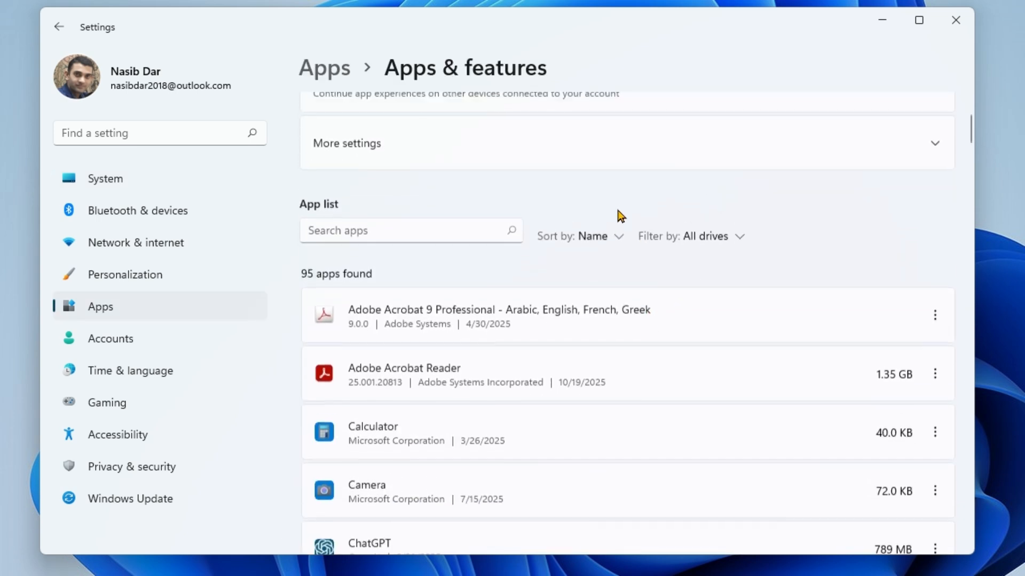
Sort the app list by Size, showing Microsoft Clipchamp reduced to 765 MB.
left_click(580, 235)
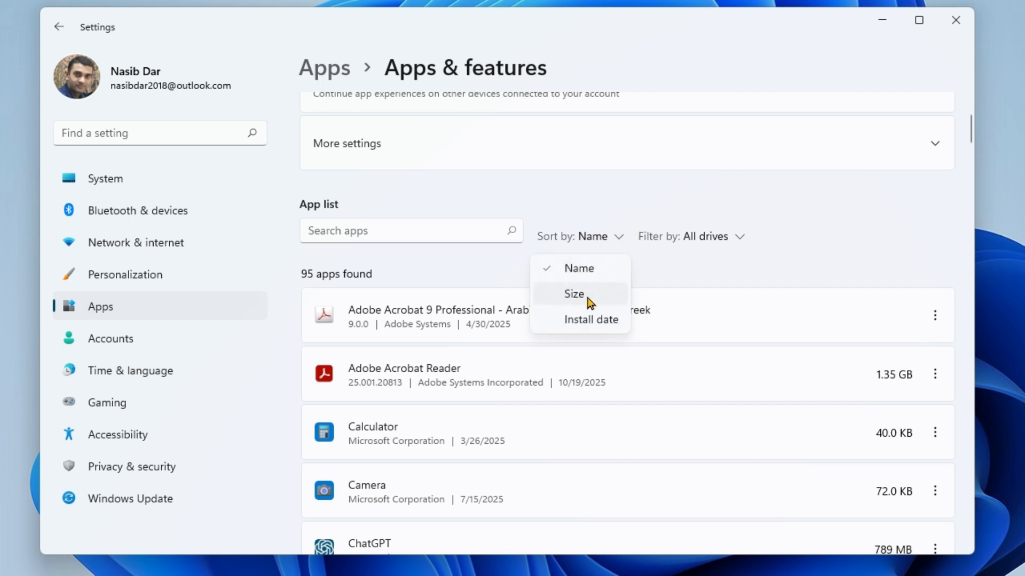
left_click(573, 293)
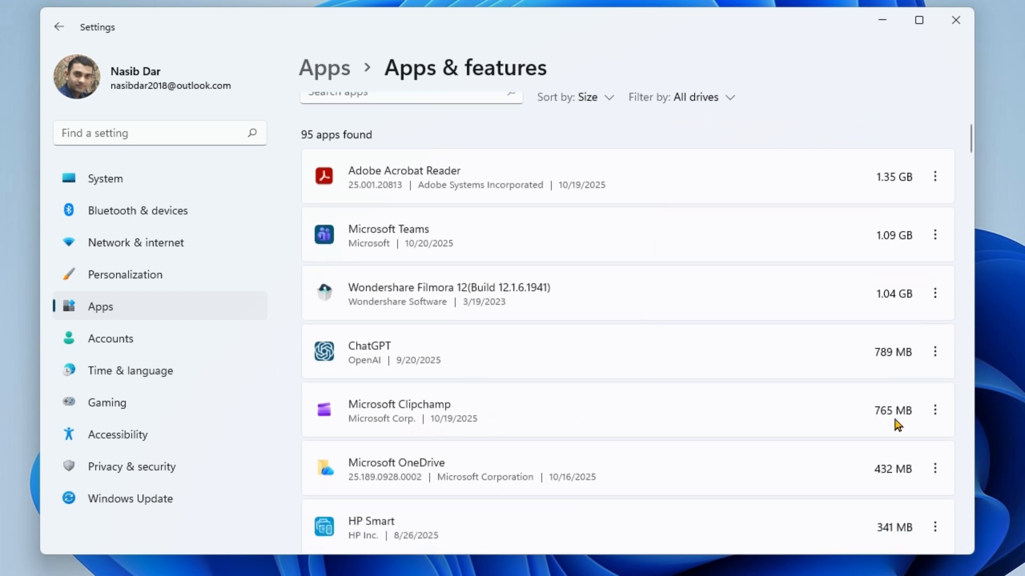
mouse_move(508, 422)
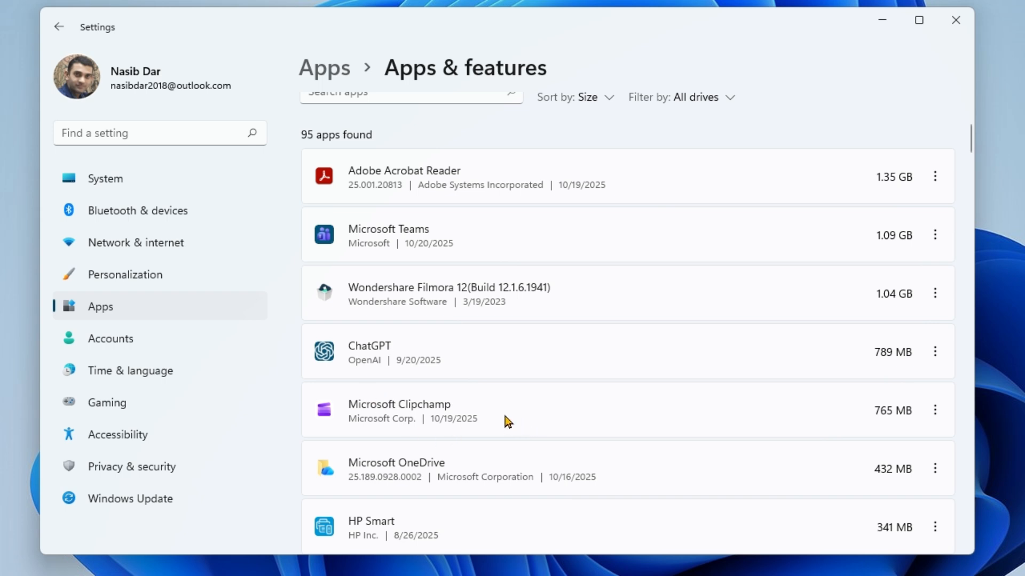
mouse_move(871, 426)
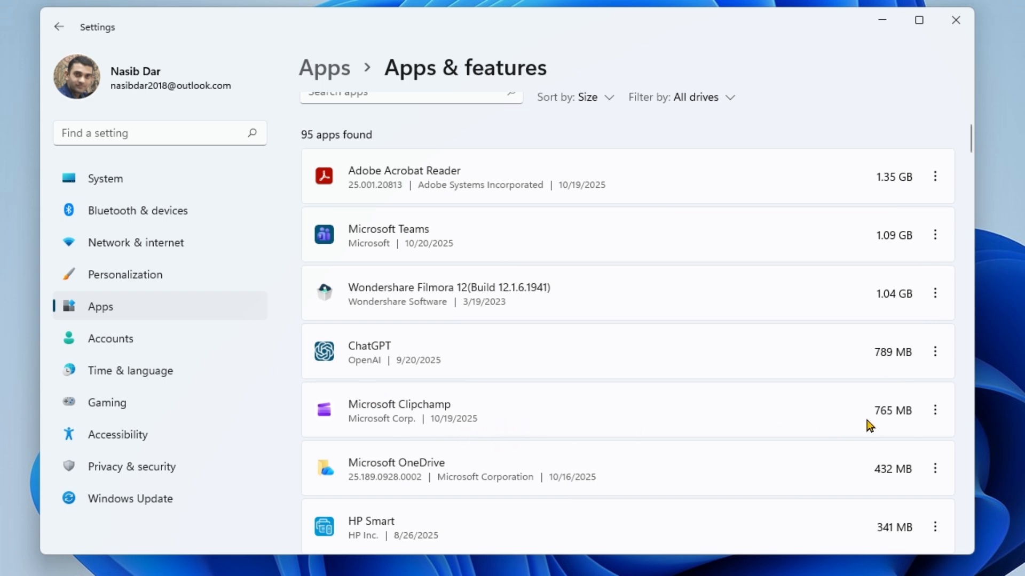
mouse_move(919, 423)
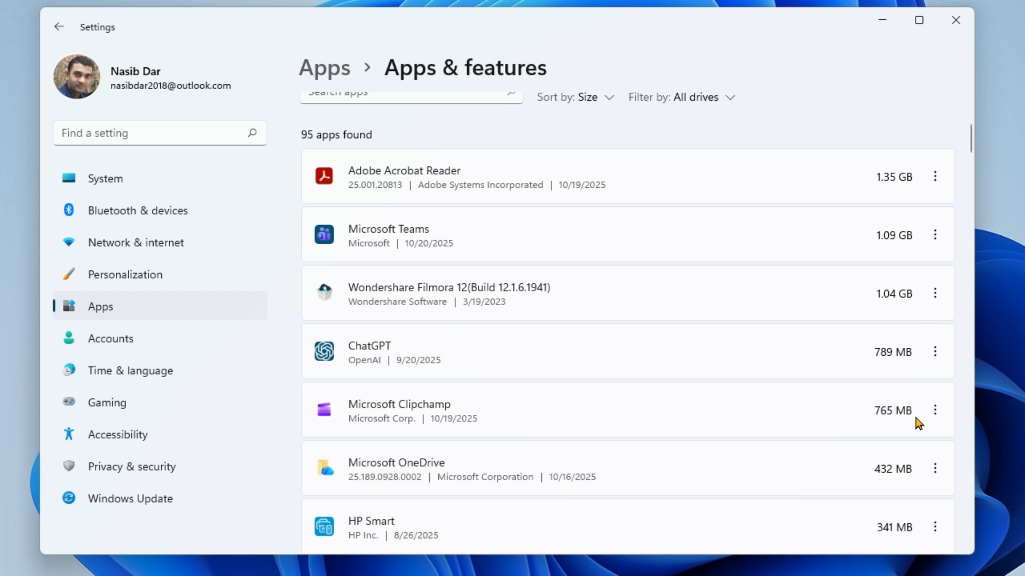